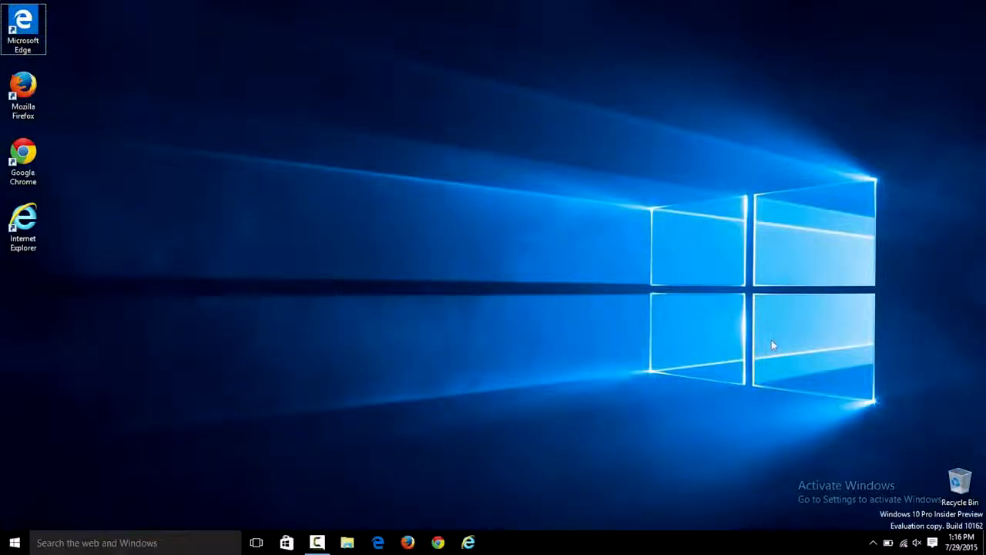
mouse_move(678, 249)
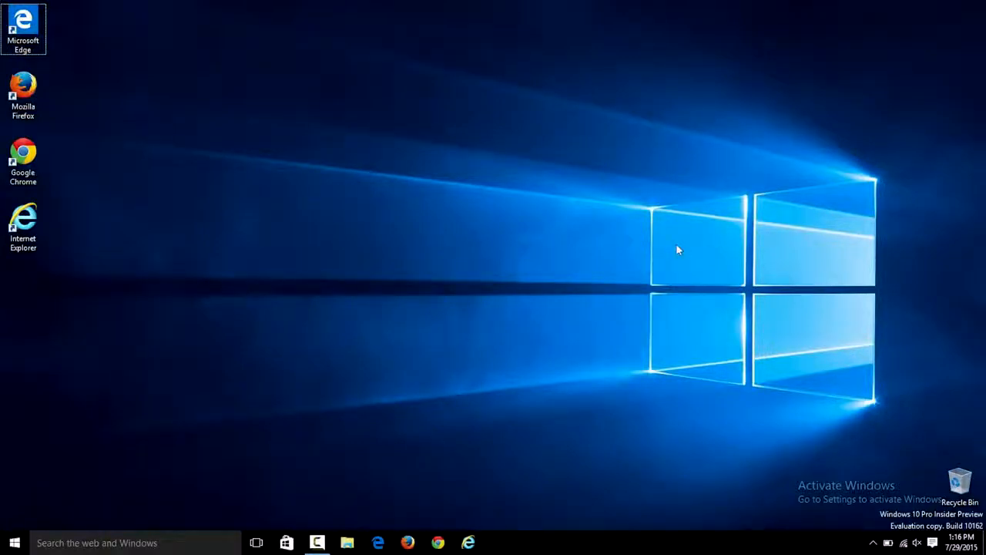
mouse_move(407, 542)
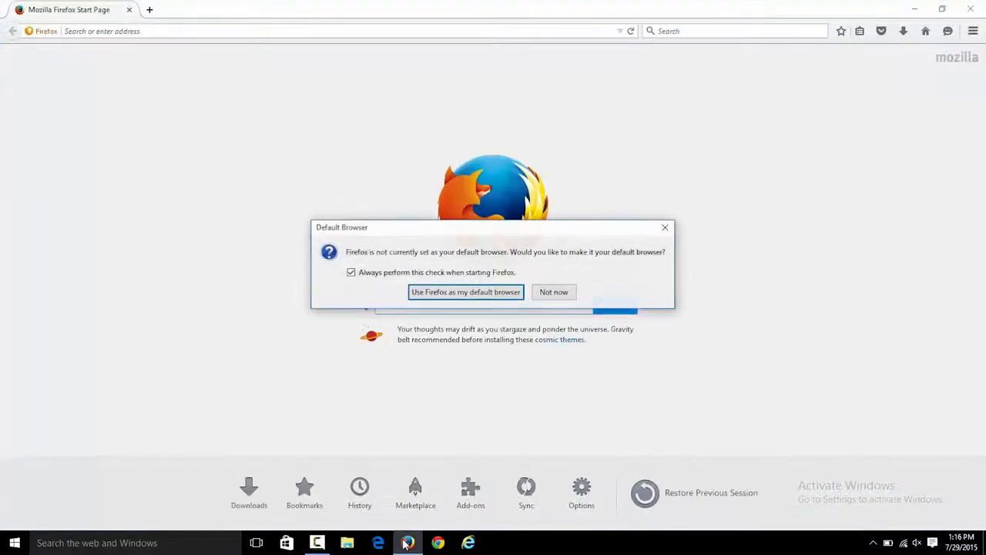
mouse_move(459, 300)
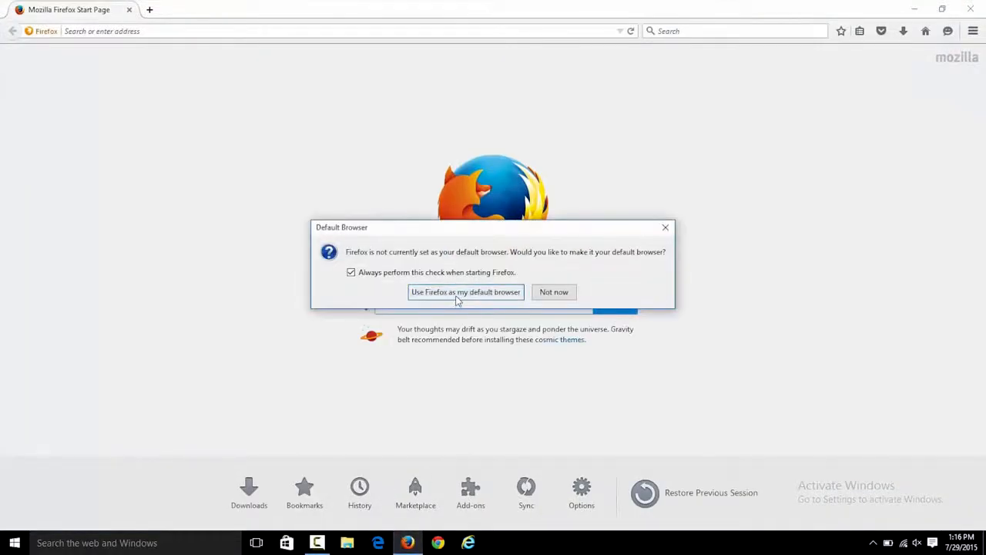
Accept Firefox's 'Use Firefox as my default browser' offer, landing on Default apps settings.
click(465, 293)
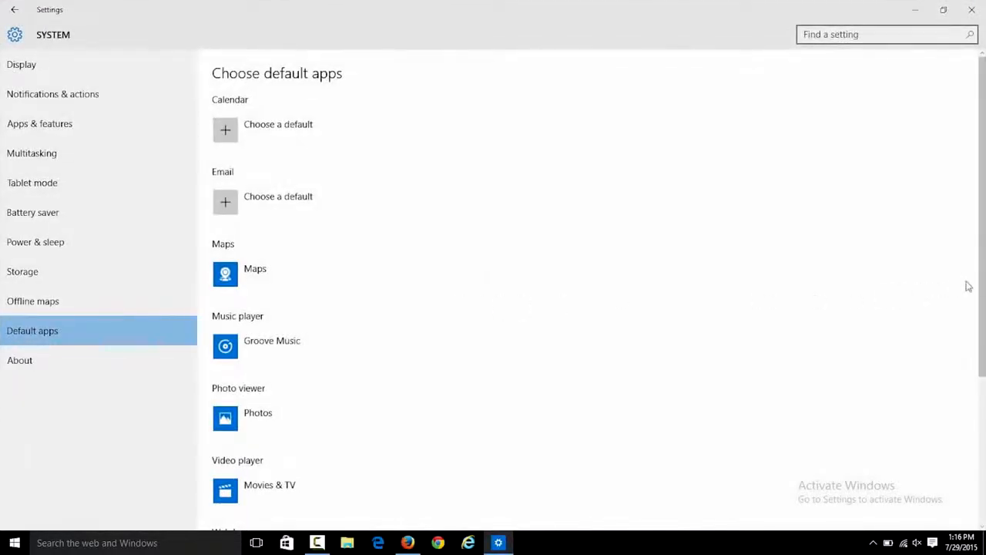
Bring up the app choices for the Web browser default, currently Microsoft Edge.
scroll(down, 3)
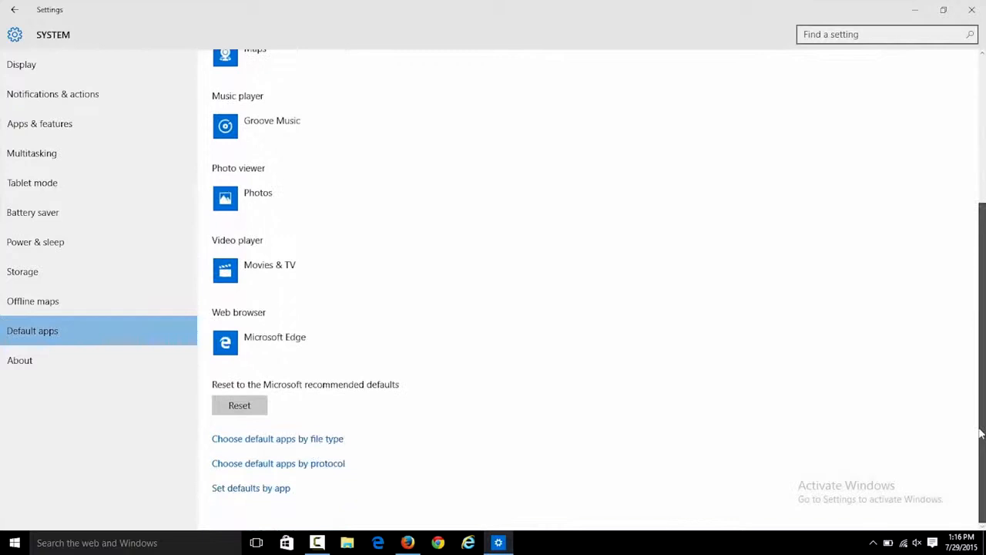
mouse_move(471, 338)
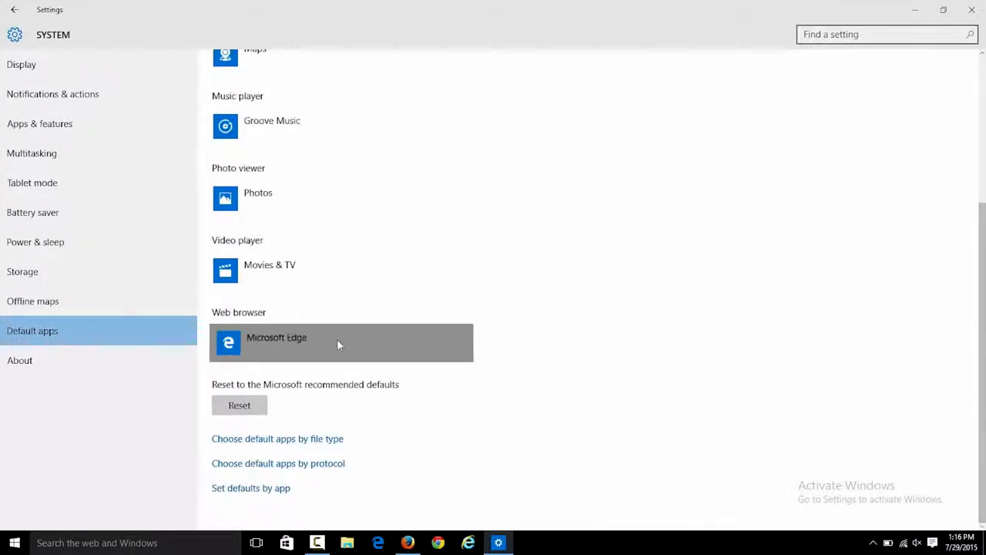
click(341, 342)
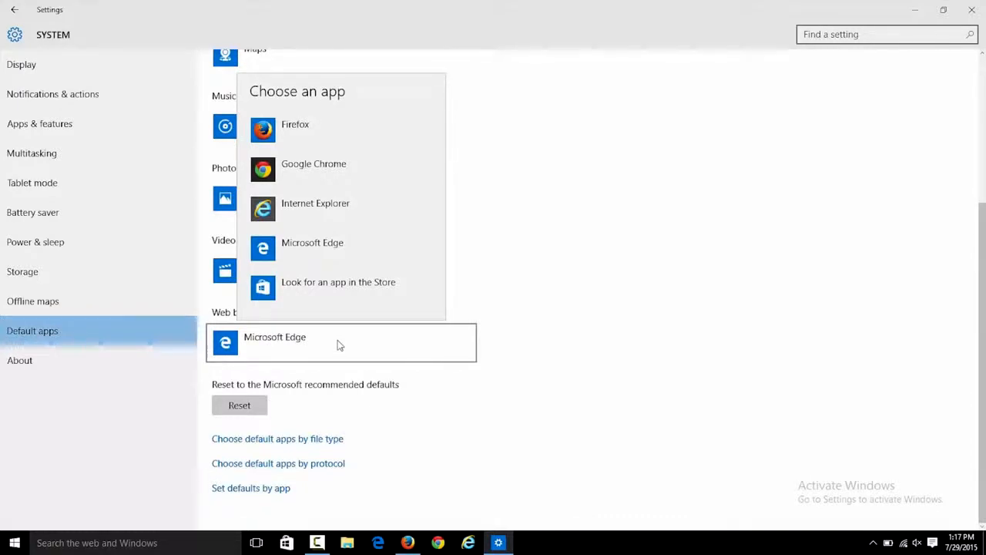
mouse_move(338, 289)
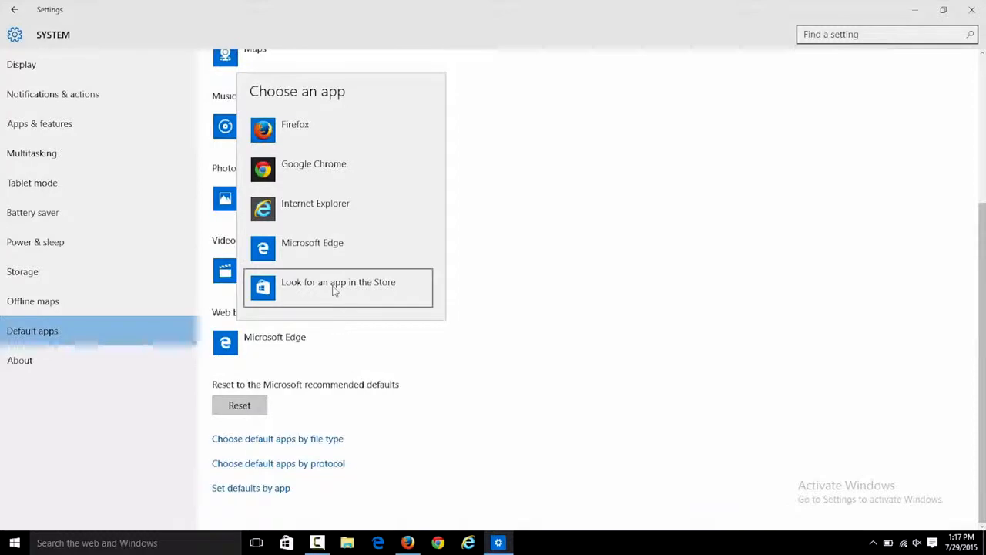
mouse_move(339, 168)
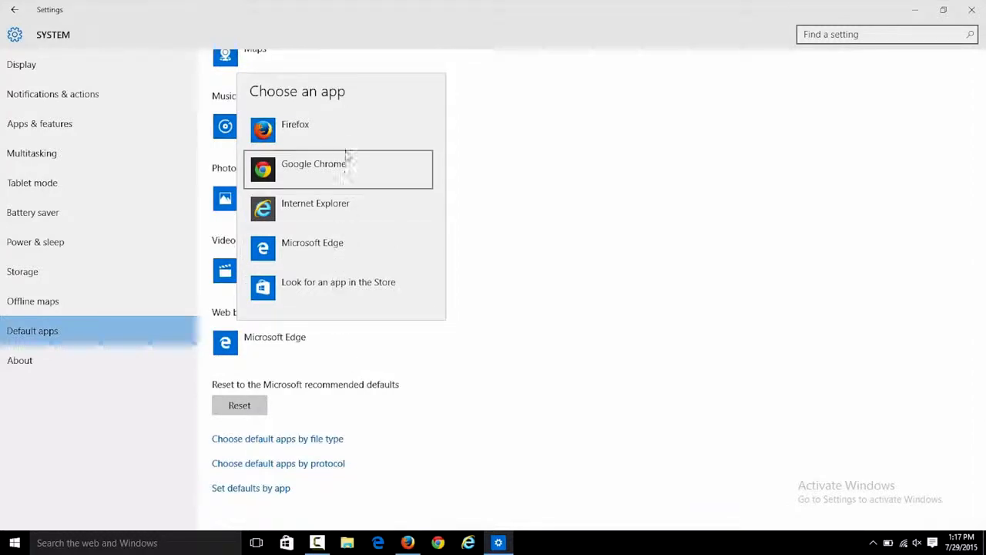
Choose Firefox from the app list, replacing Microsoft Edge as the default browser.
click(296, 124)
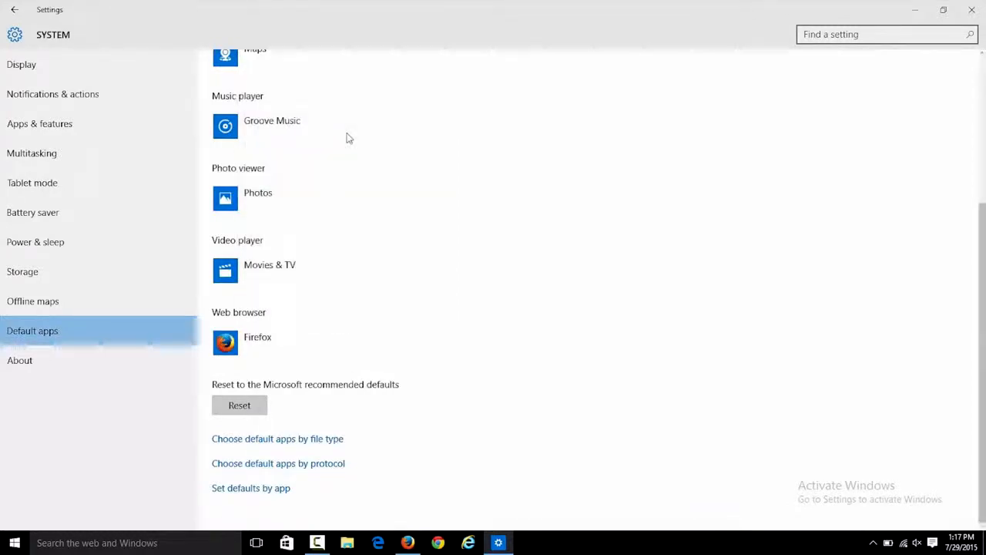